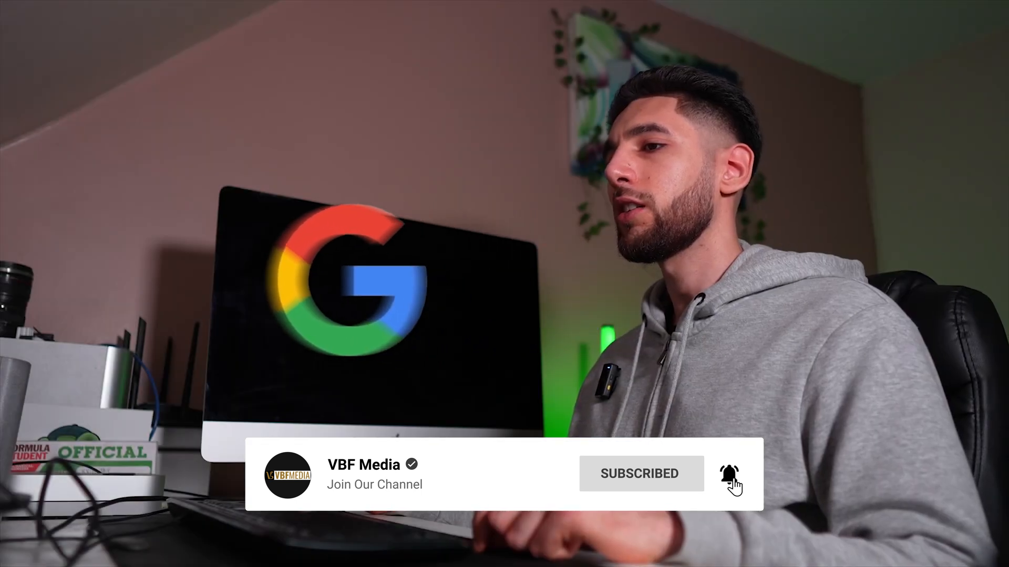
# - Search Google for 'adobe creative cloud' using the autocomplete suggestion
pyautogui.write('a')
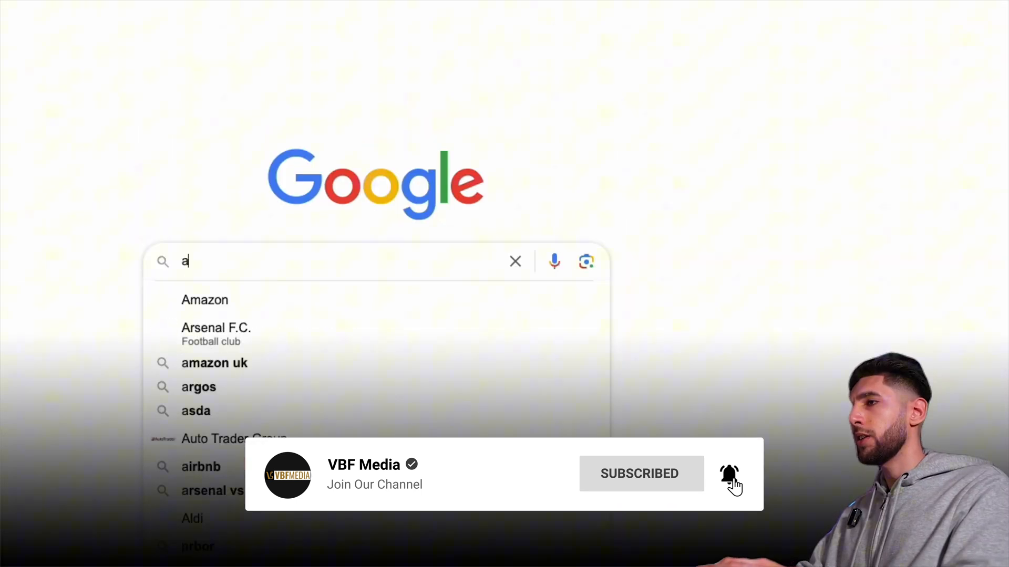
pyautogui.write('dobe crea')
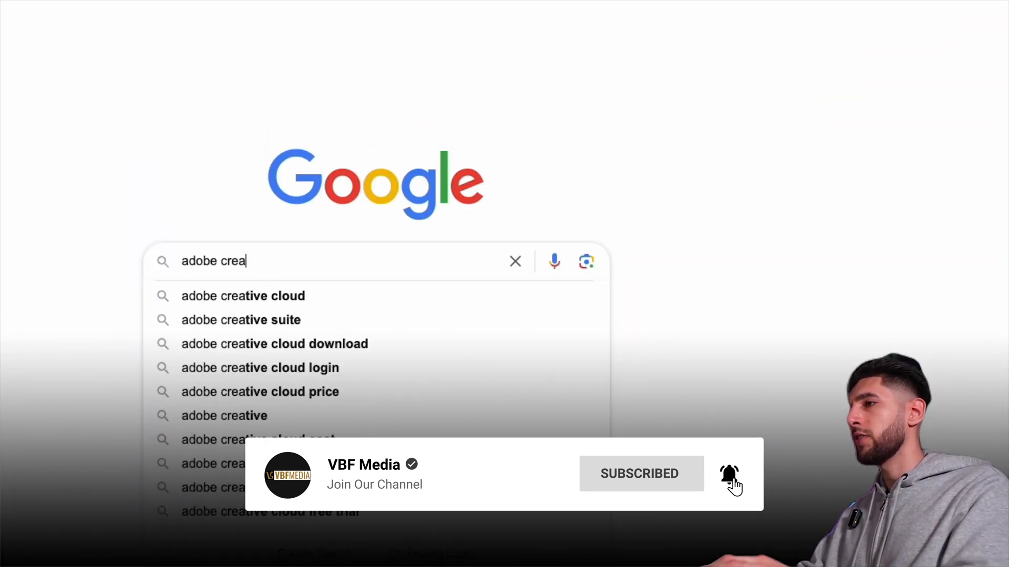
pyautogui.click(243, 296)
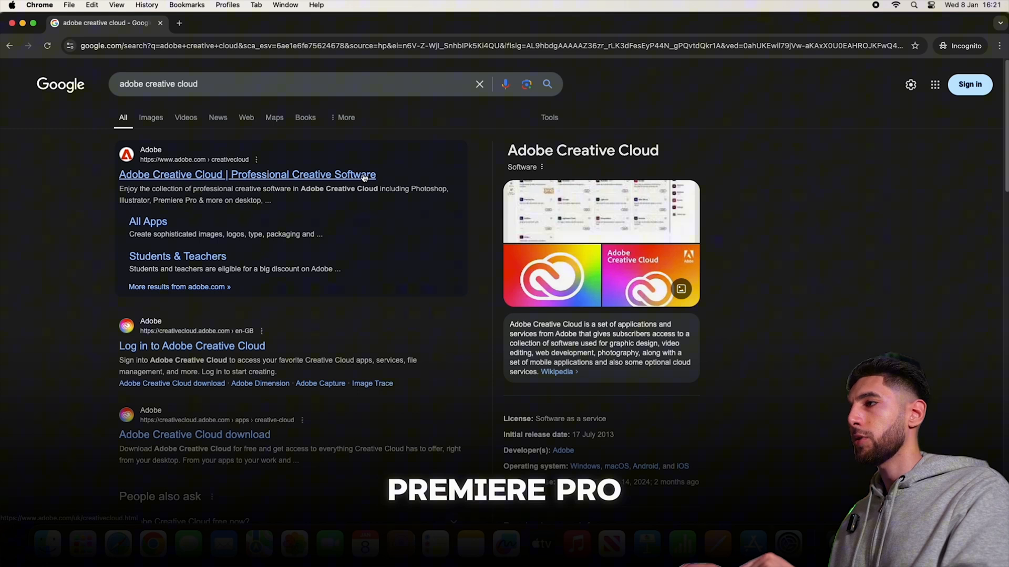
# - Open Adobe's Creative Cloud page and sign in with the account email
pyautogui.click(246, 175)
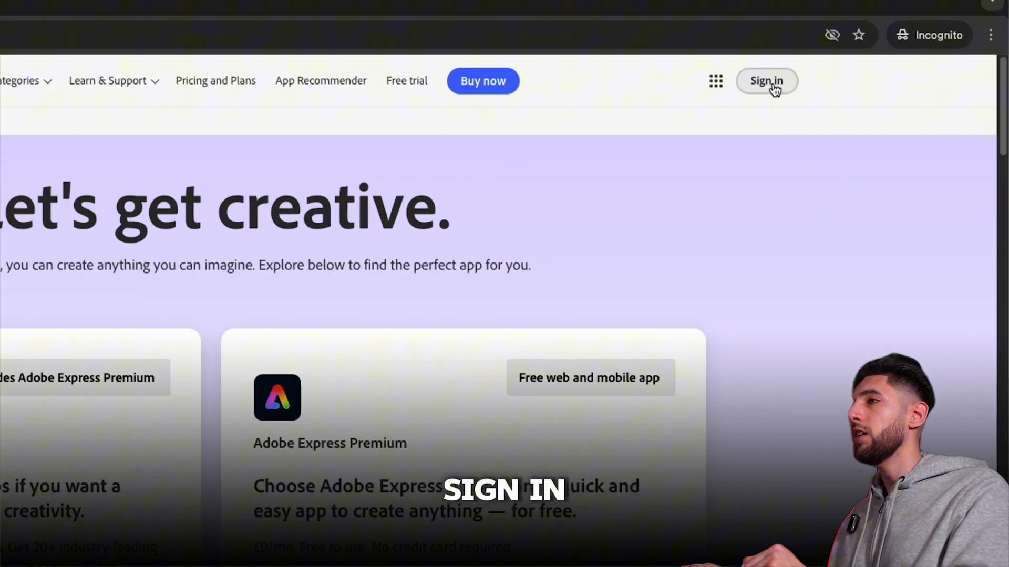
pyautogui.click(766, 80)
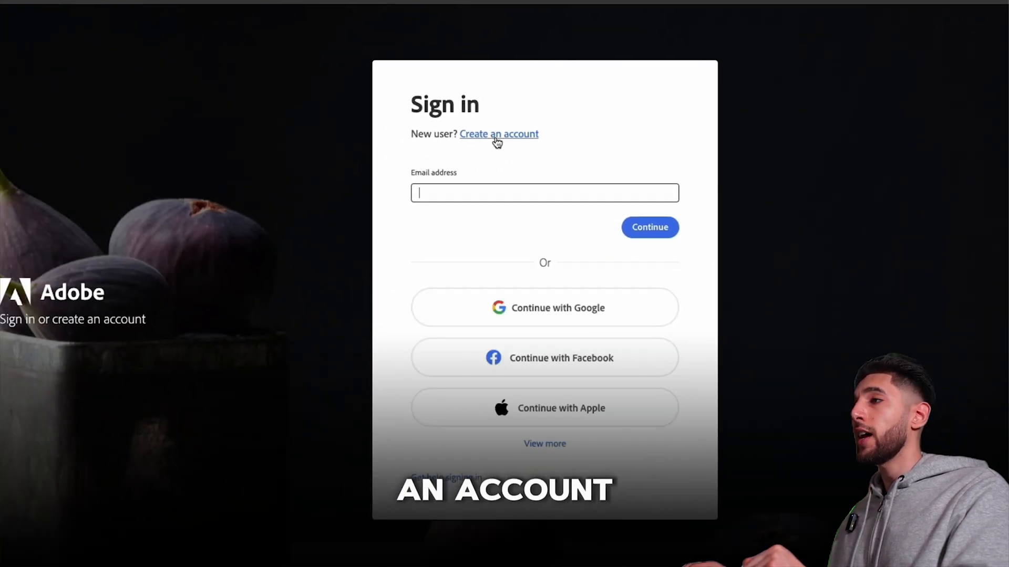
pyautogui.click(499, 134)
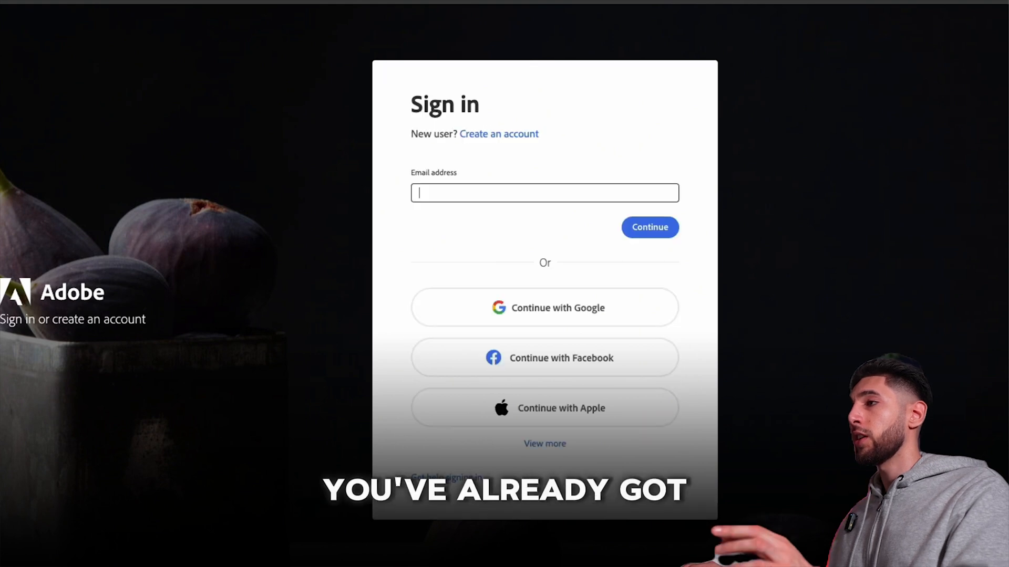
pyautogui.write('fa')
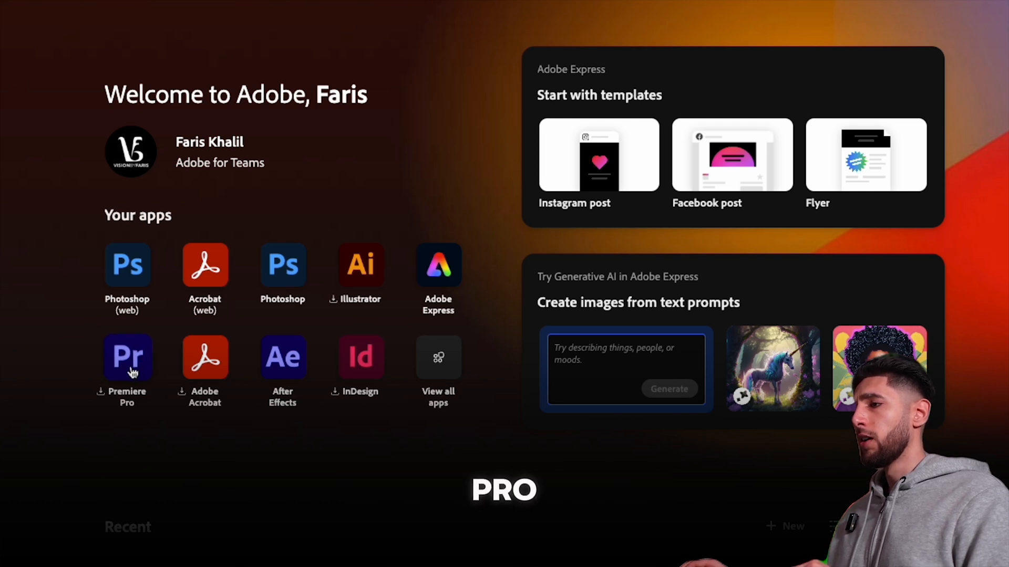
# - Choose Premiere Pro under Your apps and allow the Creative Cloud desktop app to launch
pyautogui.click(127, 357)
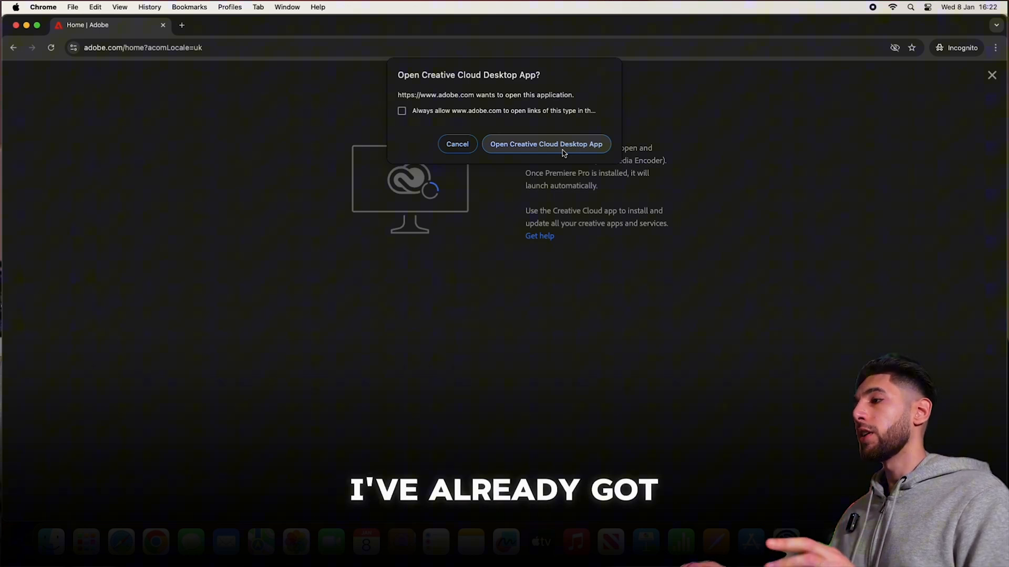
pyautogui.click(545, 143)
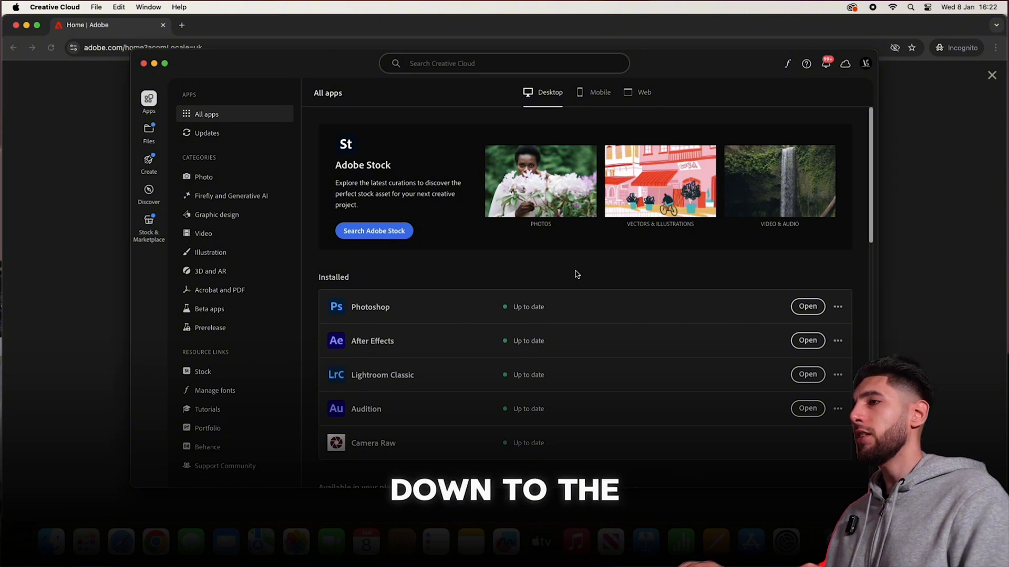
# - Install Premiere Pro from Available in your plan and wait for it to finish
pyautogui.scroll(-3)
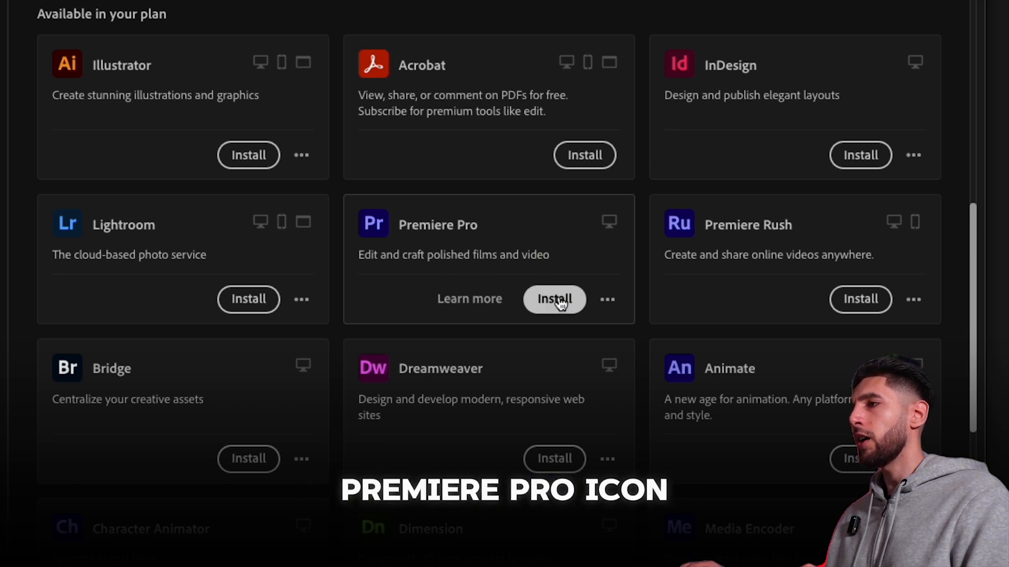
pyautogui.click(554, 299)
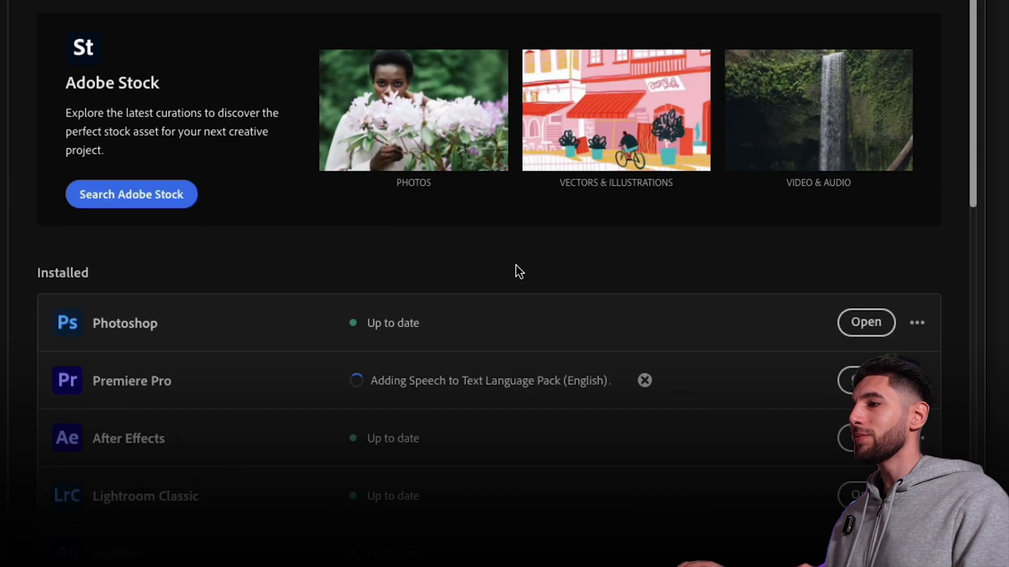
pyautogui.scroll(-3)
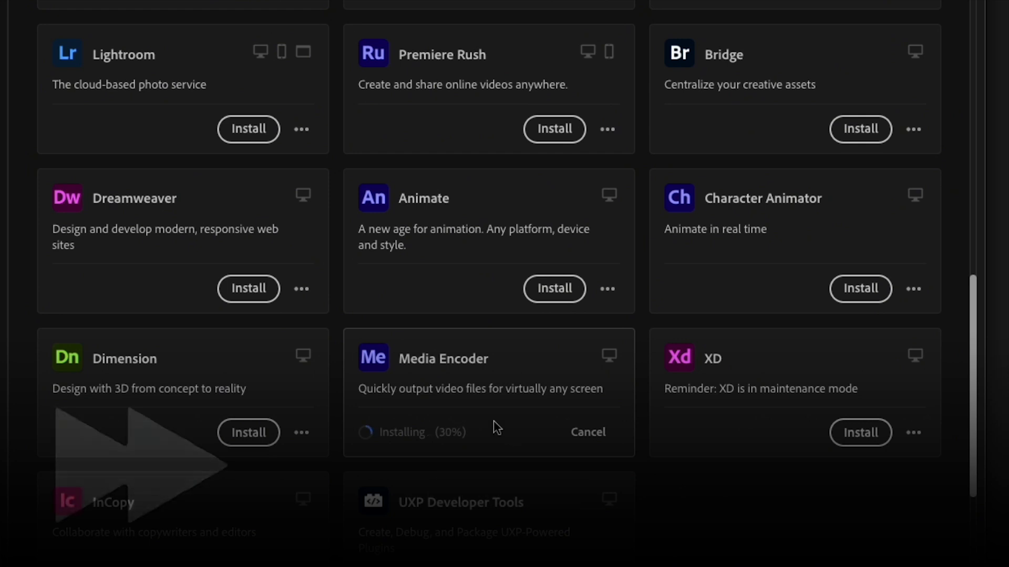
pyautogui.scroll(3)
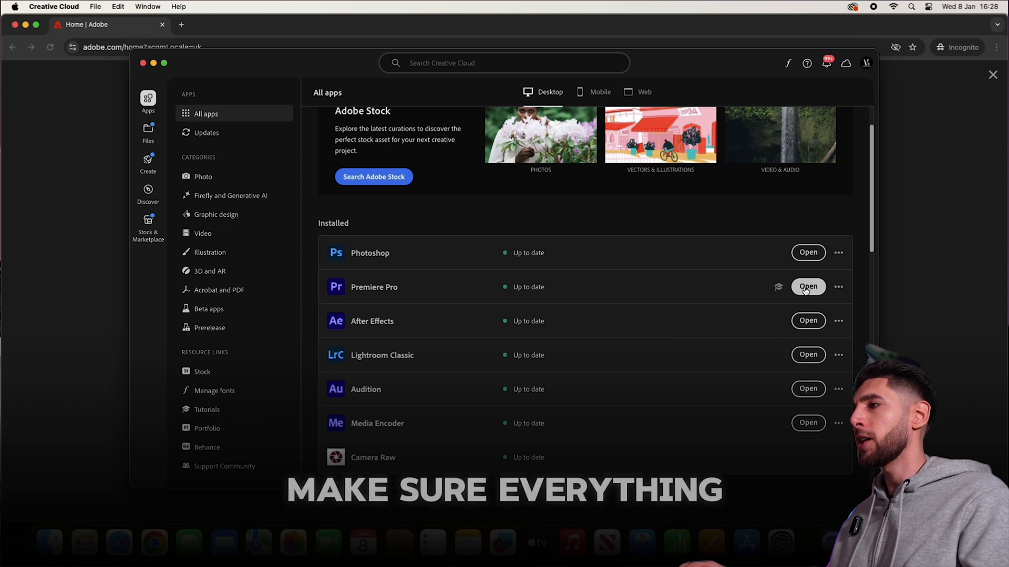
# - Launch Premiere Pro and create a new project named New Test on Hub SSD
pyautogui.click(808, 286)
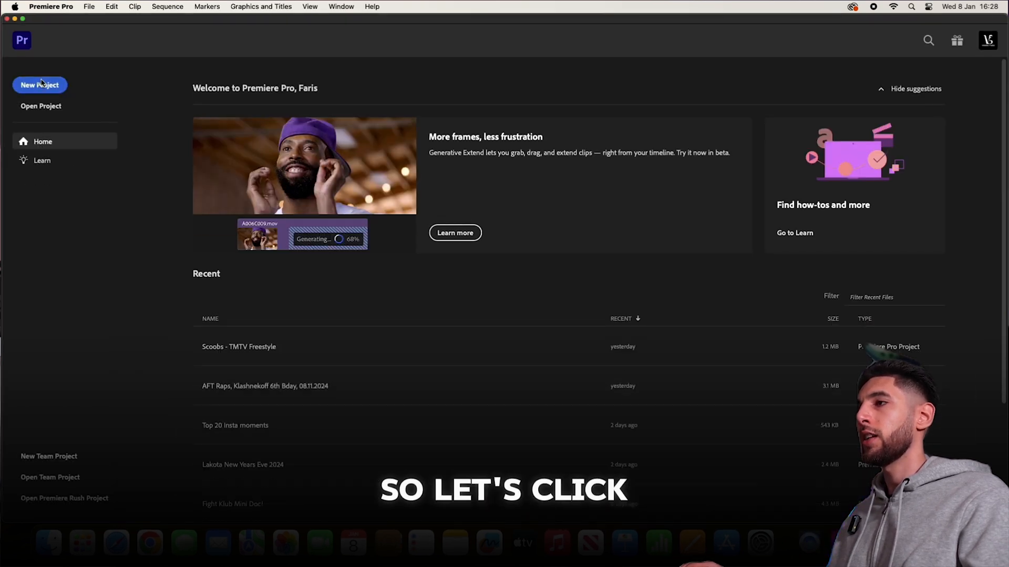
pyautogui.click(40, 84)
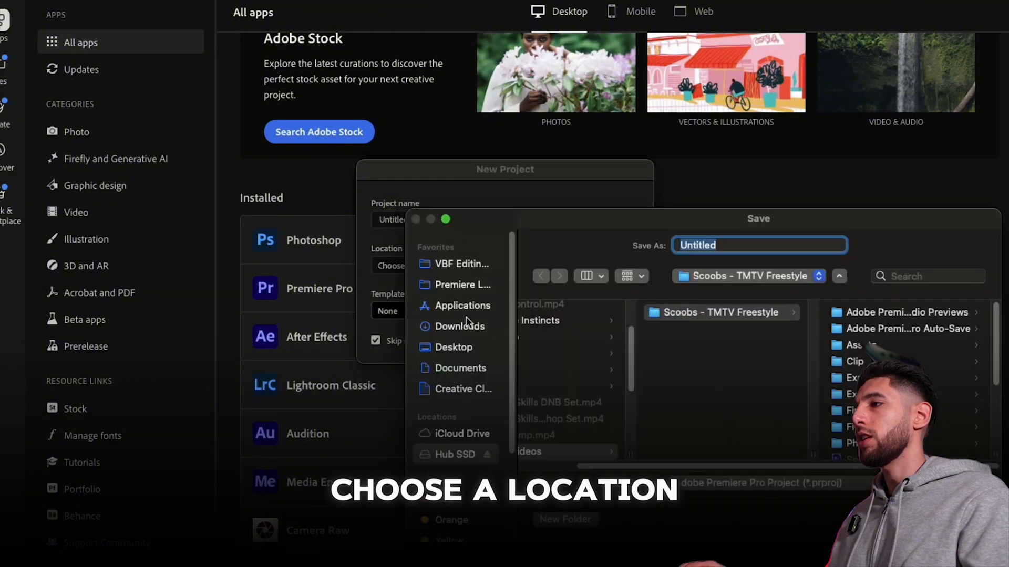
pyautogui.click(616, 340)
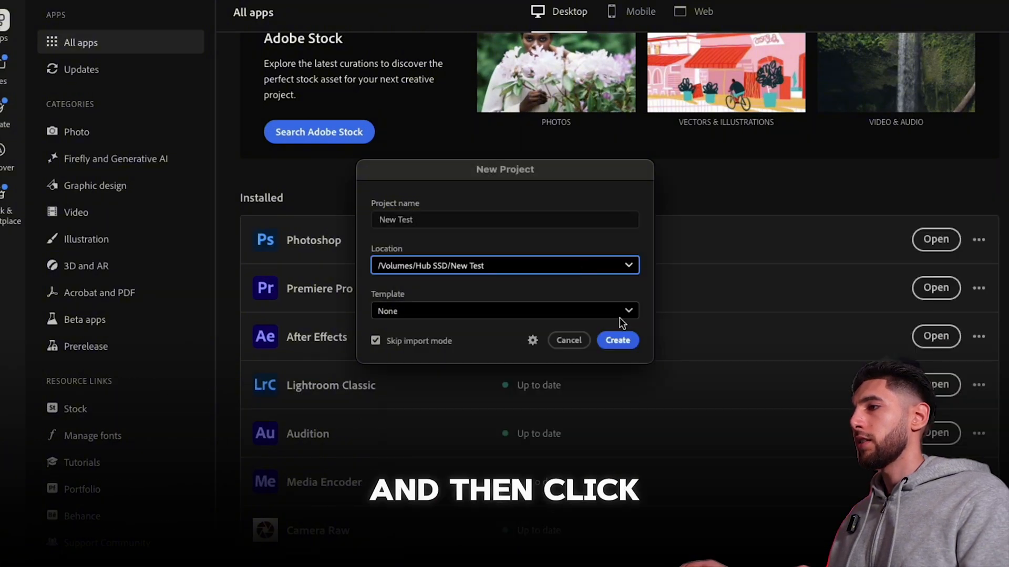
pyautogui.click(616, 341)
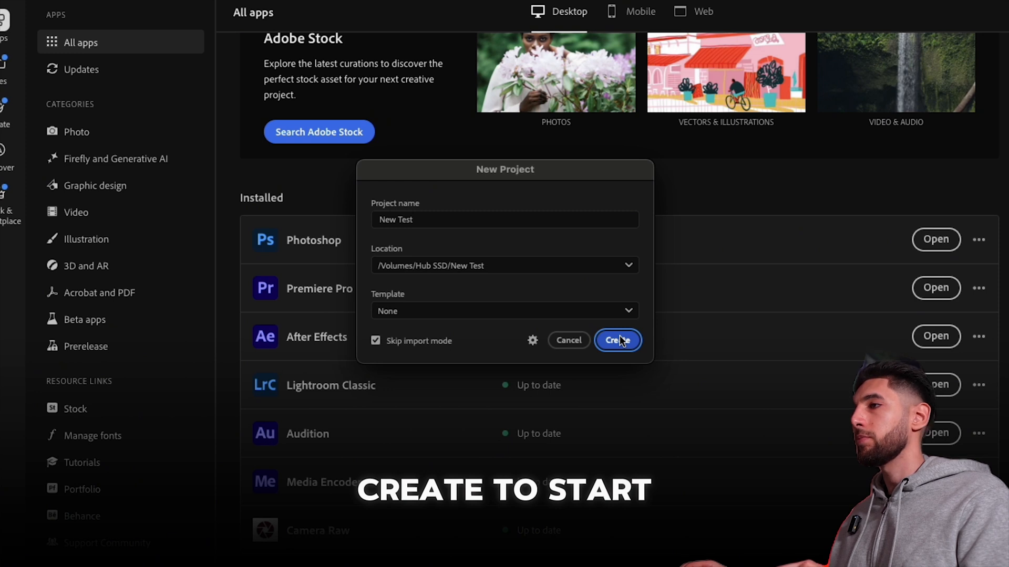
pyautogui.click(616, 341)
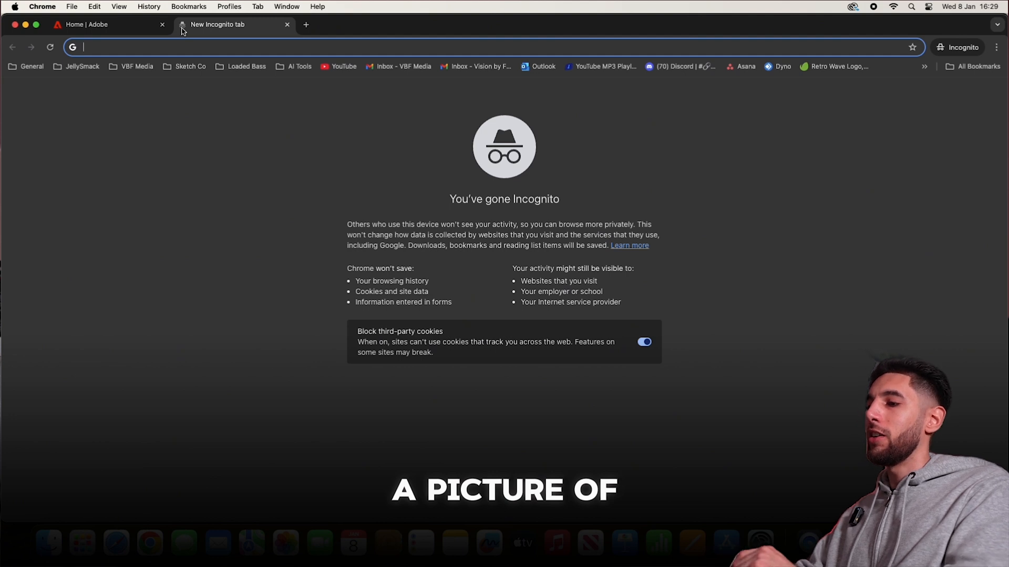
# - Search Google Images for 'premiere pro logo'
pyautogui.write('premiere pr')
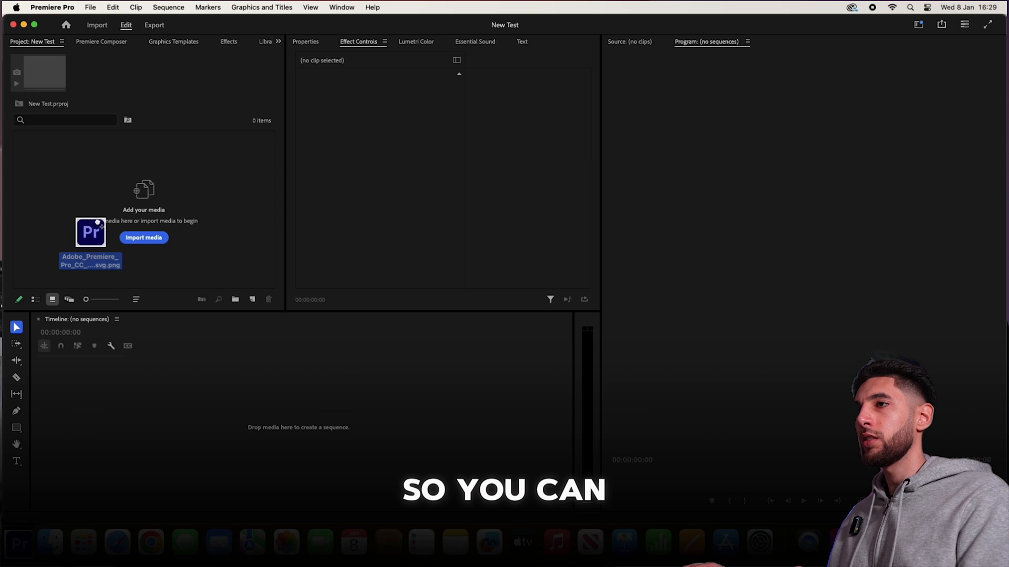
# - Import the logo PNG, drop it into a new timeline sequence, and set Scale to 80
pyautogui.moveTo(91, 232); pyautogui.dragTo(103, 168)
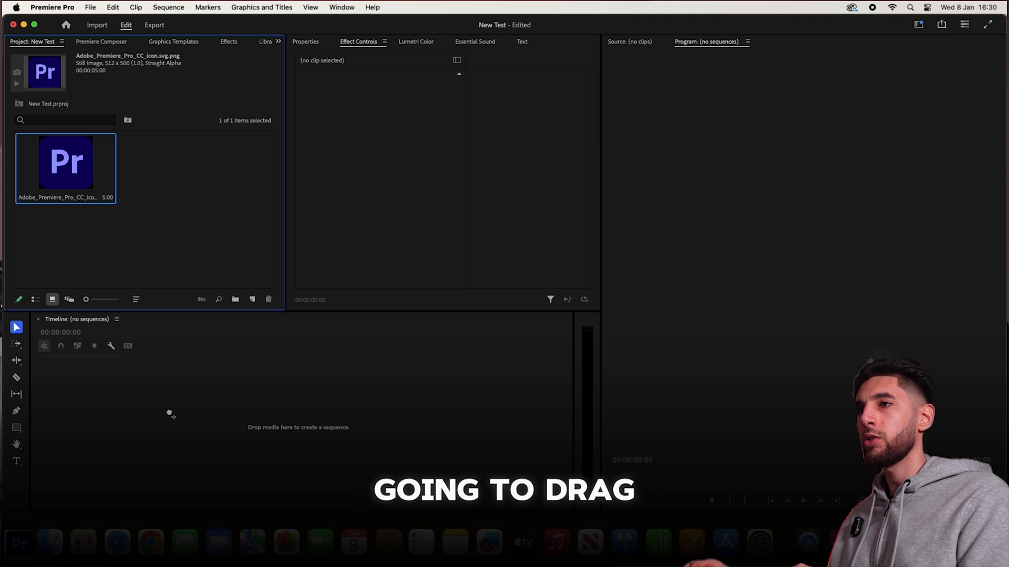
pyautogui.moveTo(65, 162); pyautogui.dragTo(235, 415)
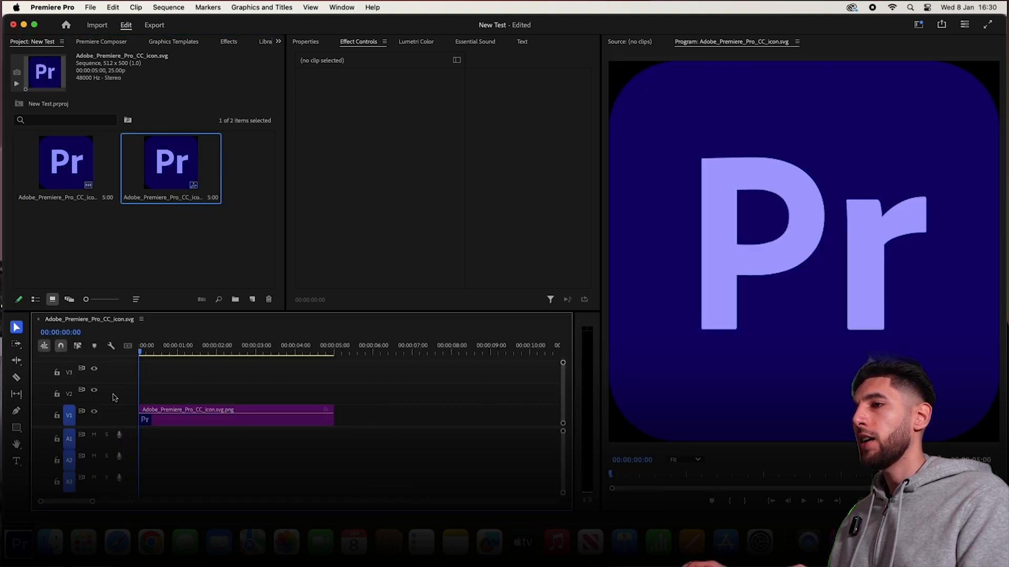
pyautogui.click(235, 415)
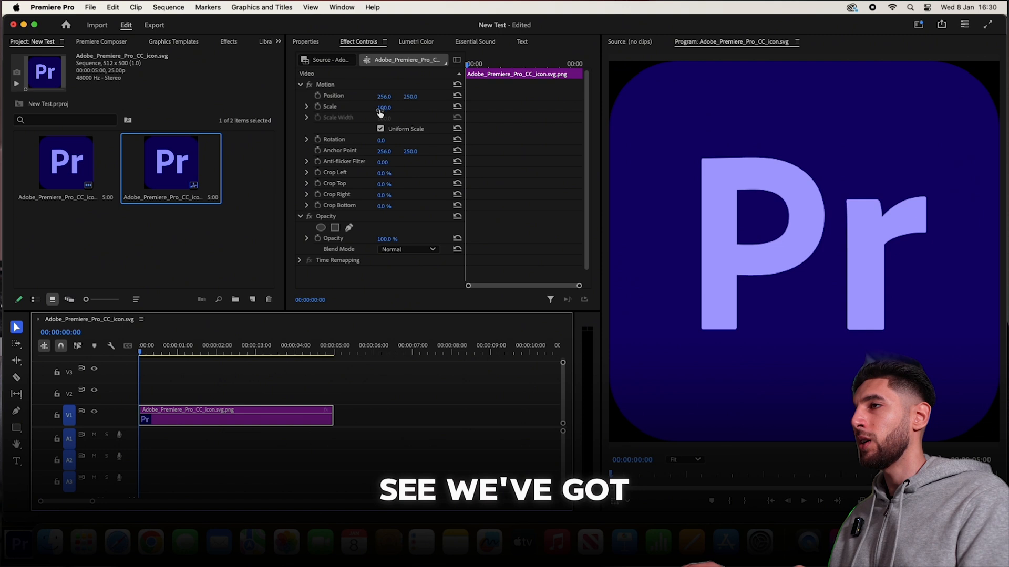
pyautogui.moveTo(383, 107); pyautogui.dragTo(383, 116)
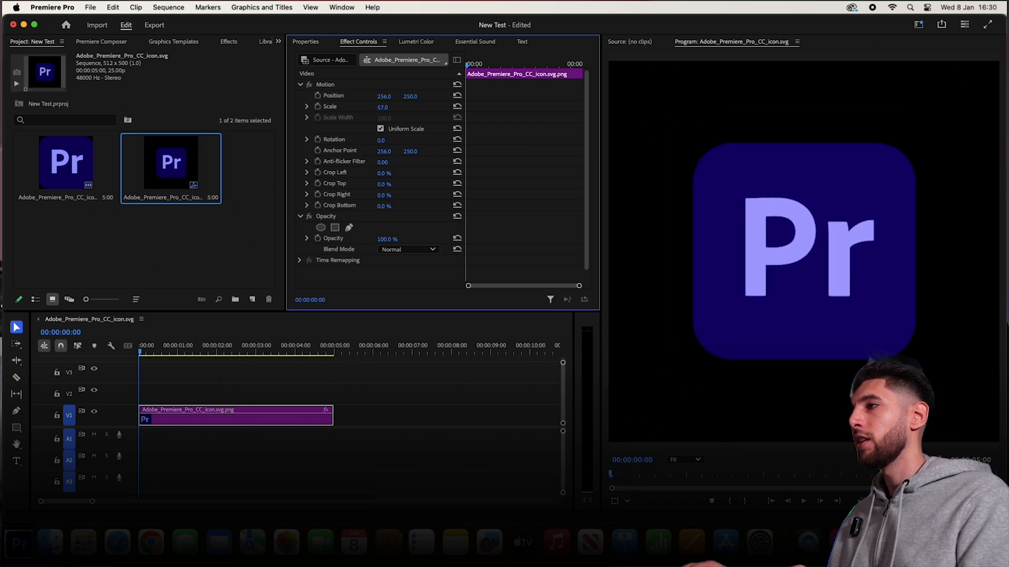
pyautogui.moveTo(383, 106); pyautogui.dragTo(390, 106)
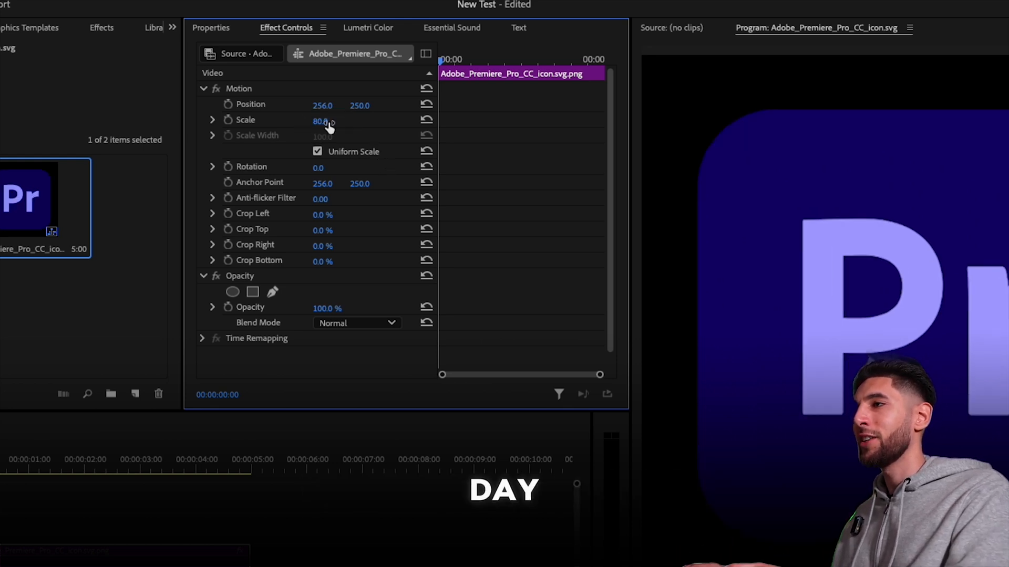
# - Add a Scale keyframe at 80 and move the playhead to about 4 seconds
pyautogui.click(246, 120)
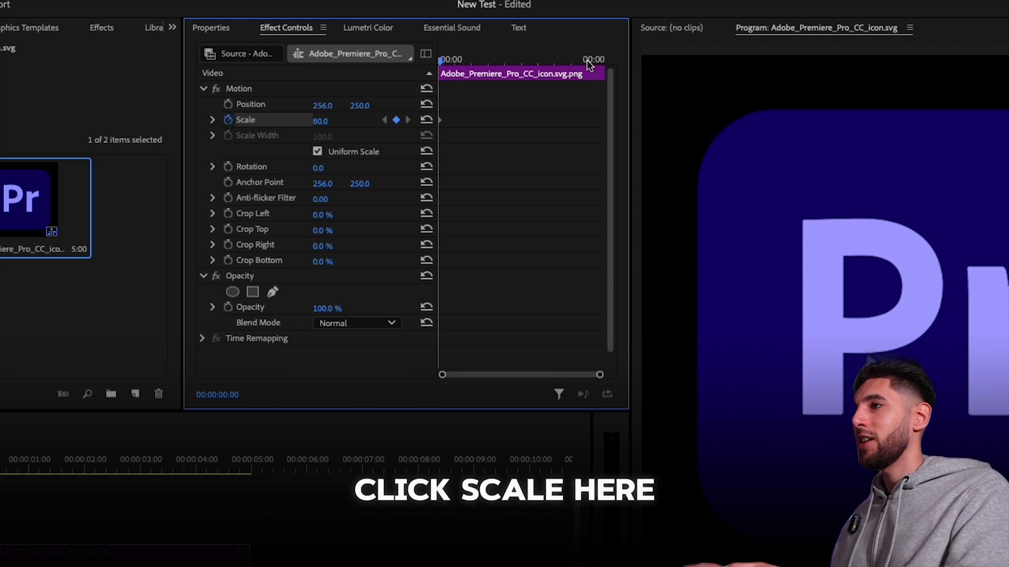
pyautogui.click(321, 120)
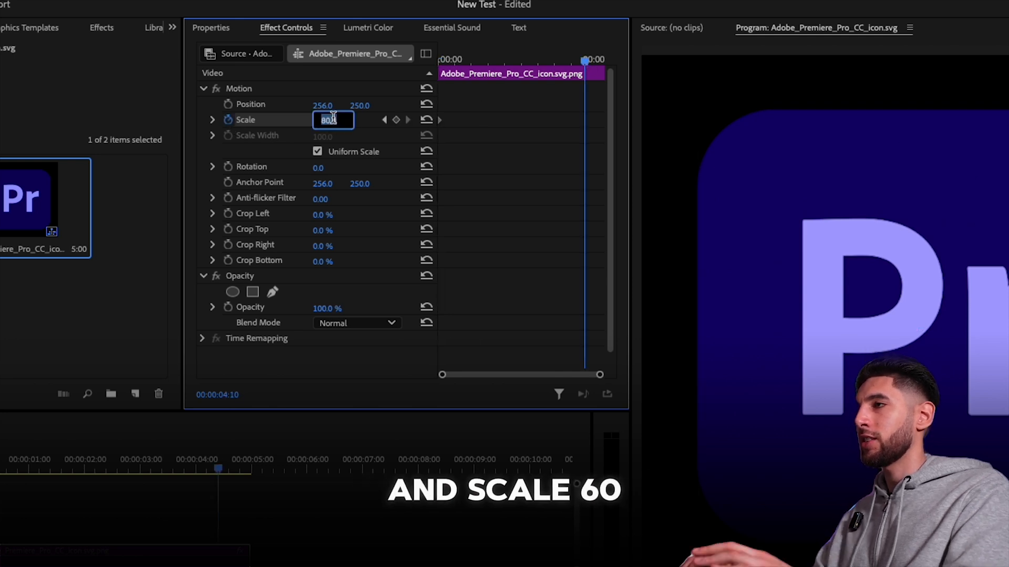